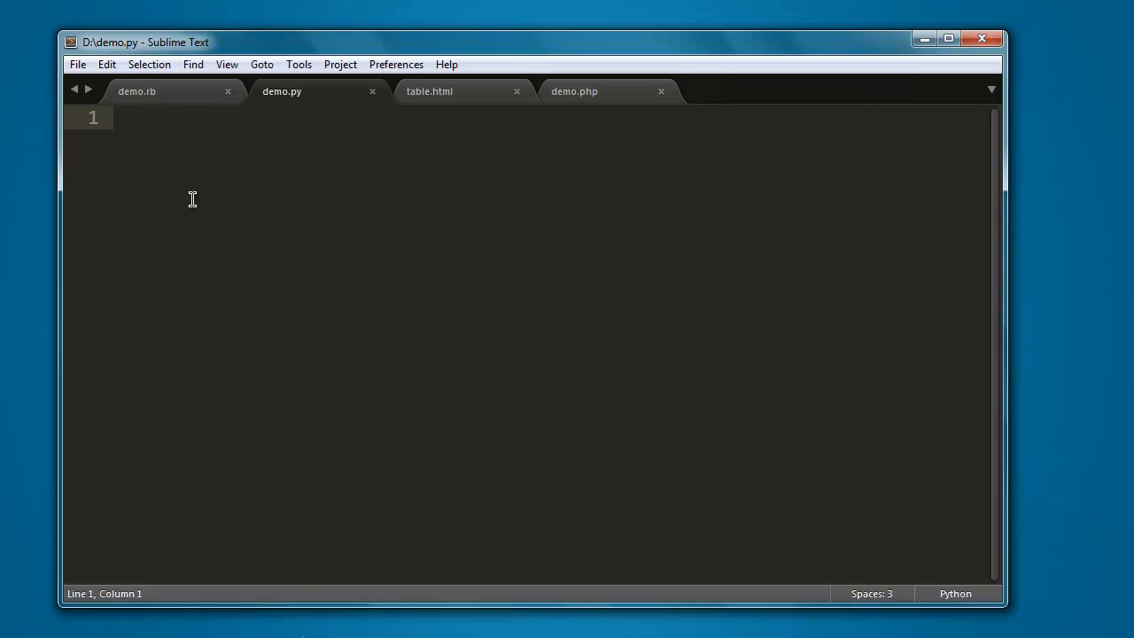
Write 'import urllib.request' and 'from bs4 import BeautifulSoup' at the top of demo.py.
{"action": "type", "text": "import"}
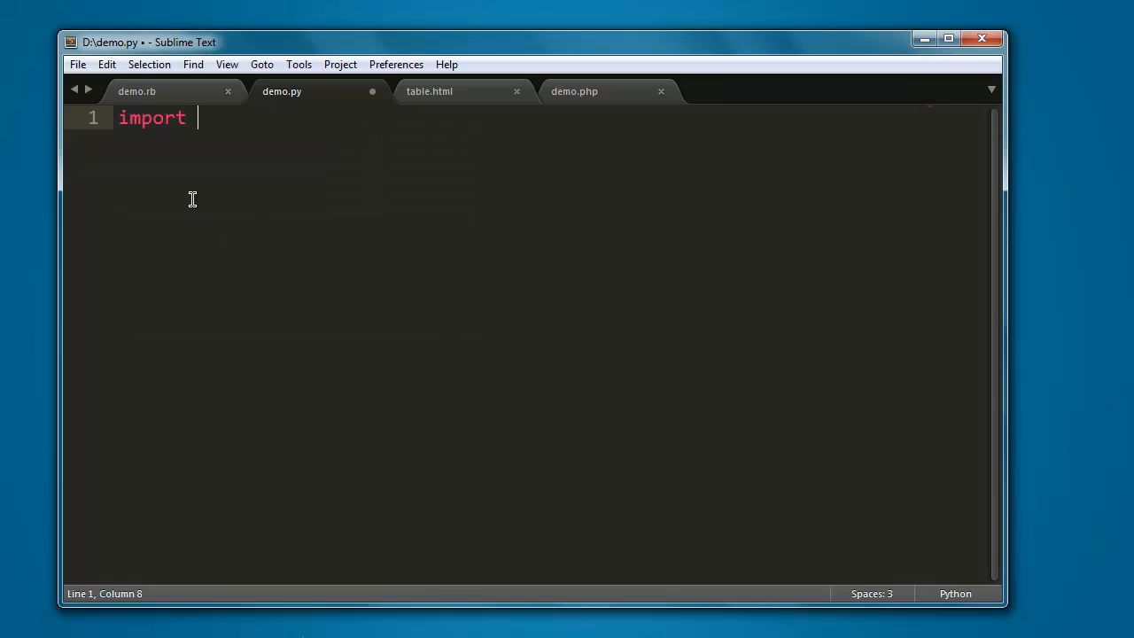
{"action": "type", "text": "urllib.request"}
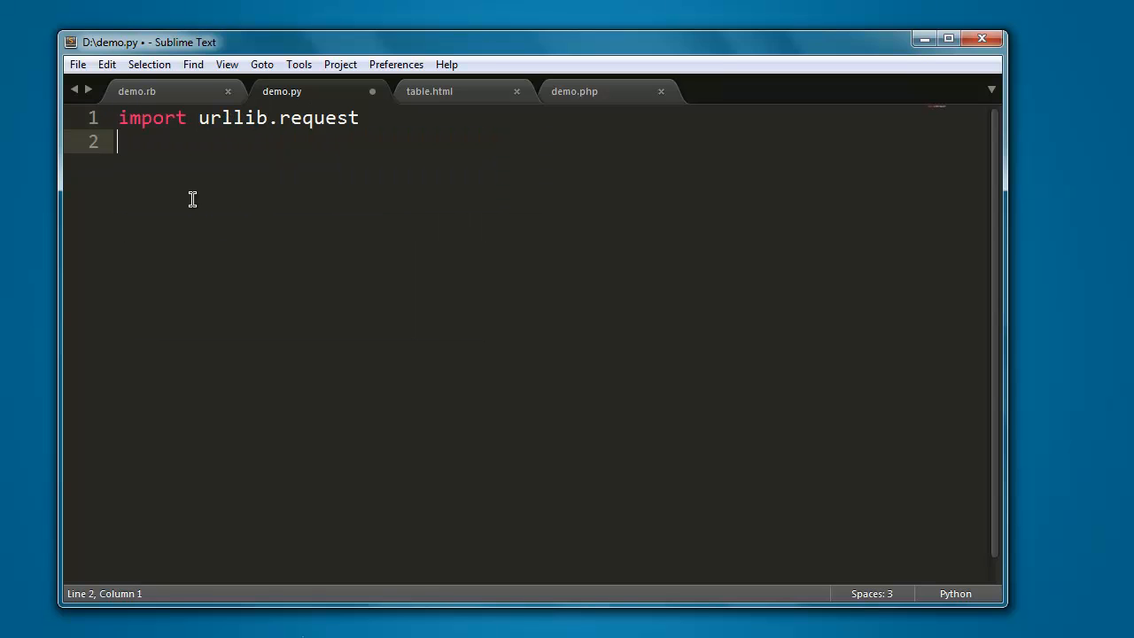
{"action": "type", "text": "from bs4 import BeautifulSou"}
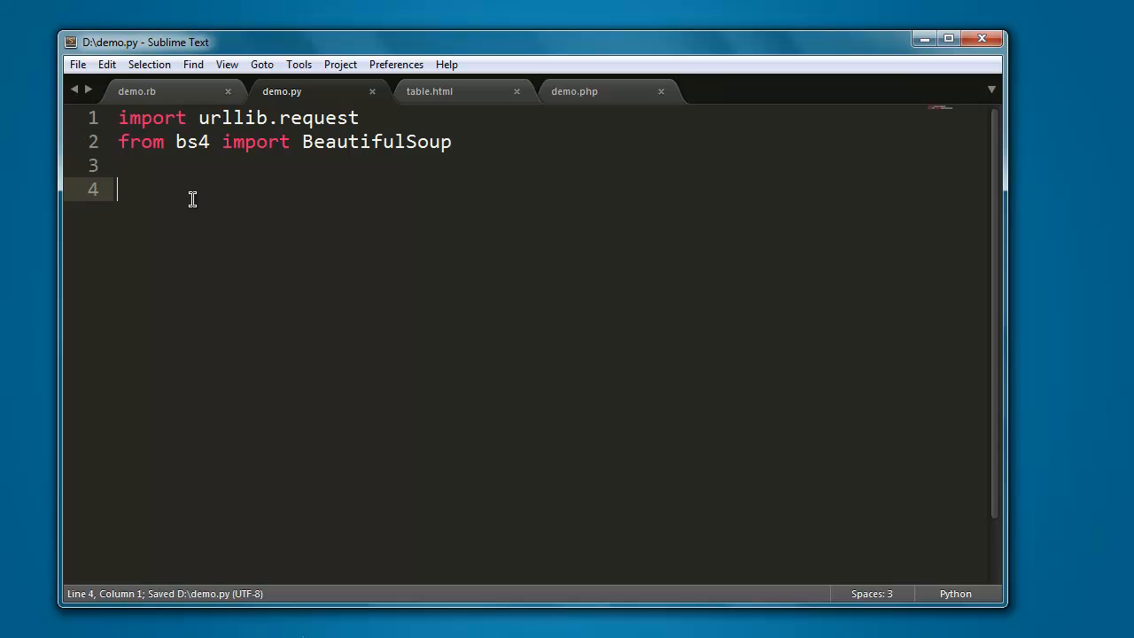
{"action": "type", "text": "page"}
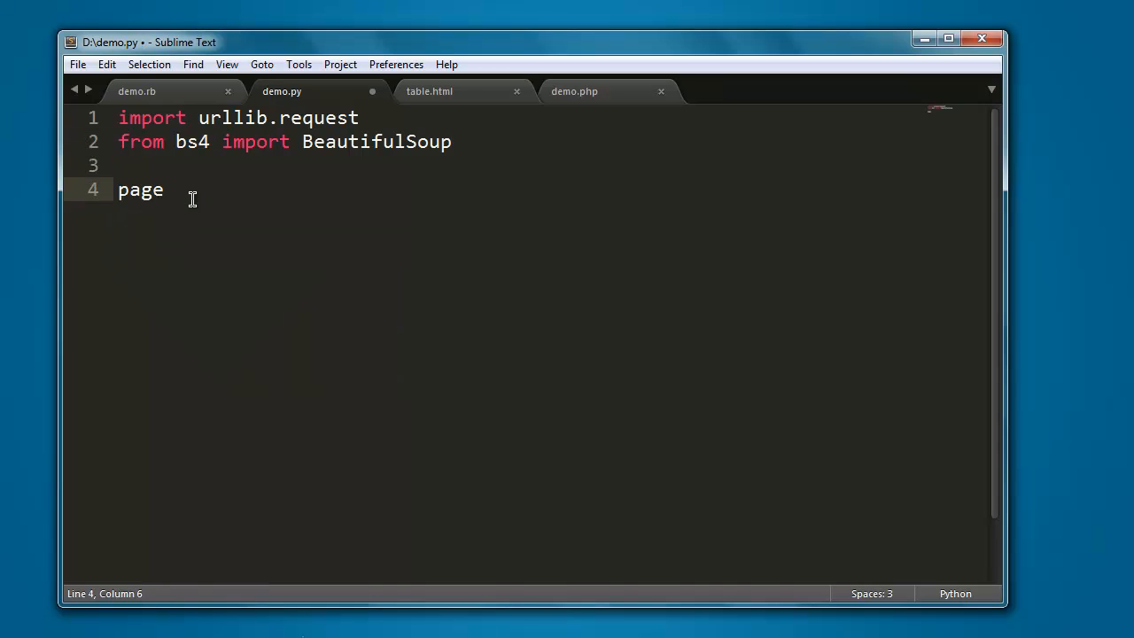
{"action": "type", "text": "="}
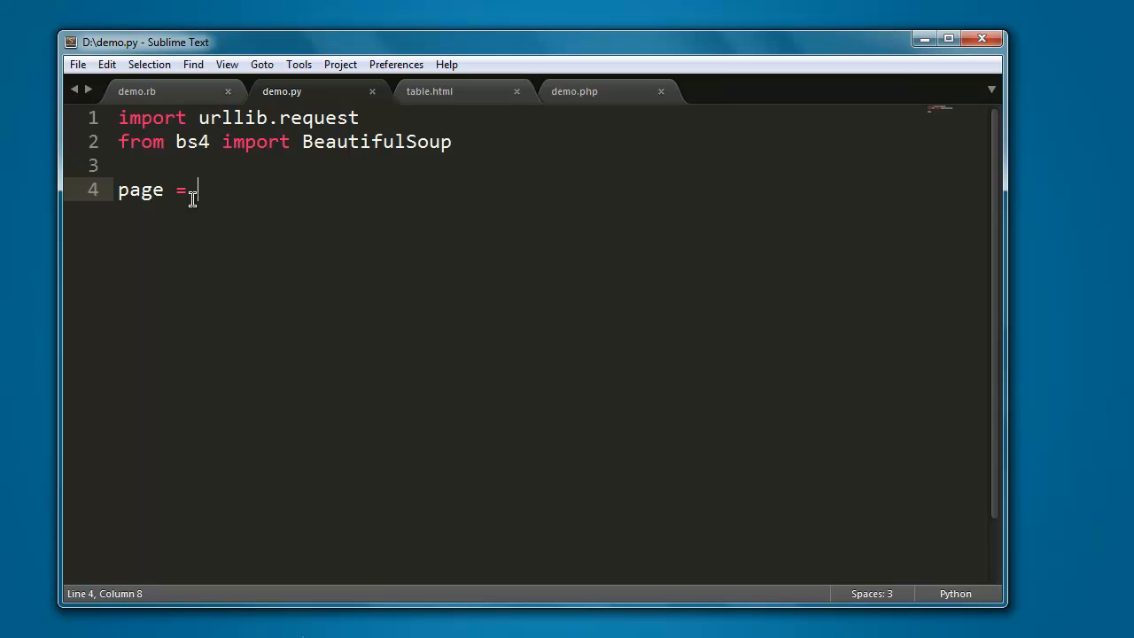
{"action": "type", "text": "urllib"}
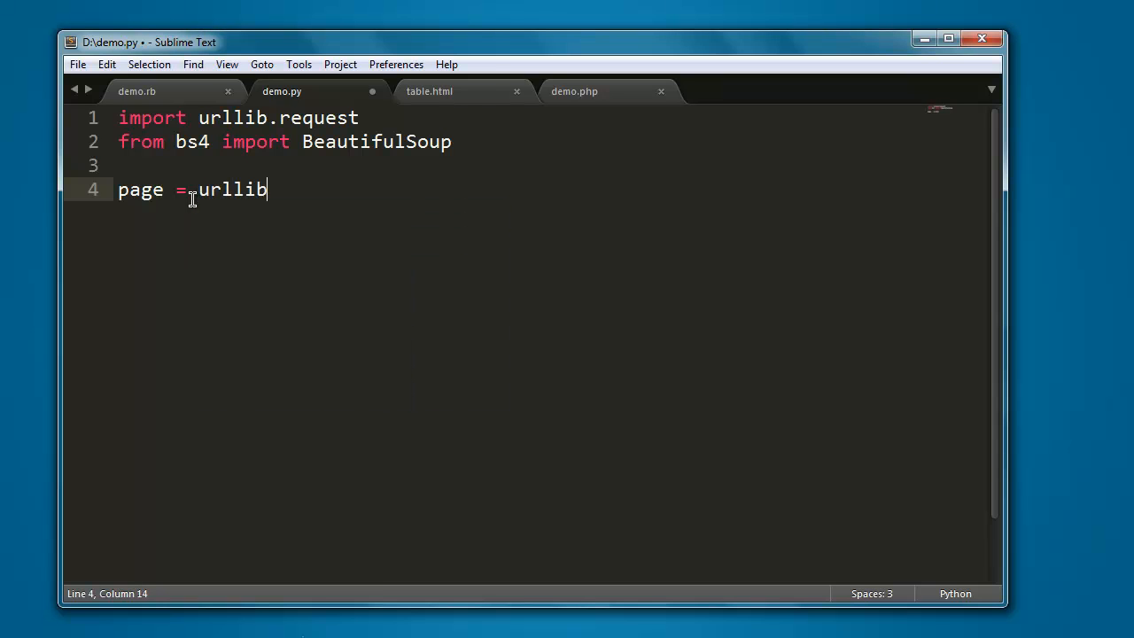
{"action": "type", "text": ".reques"}
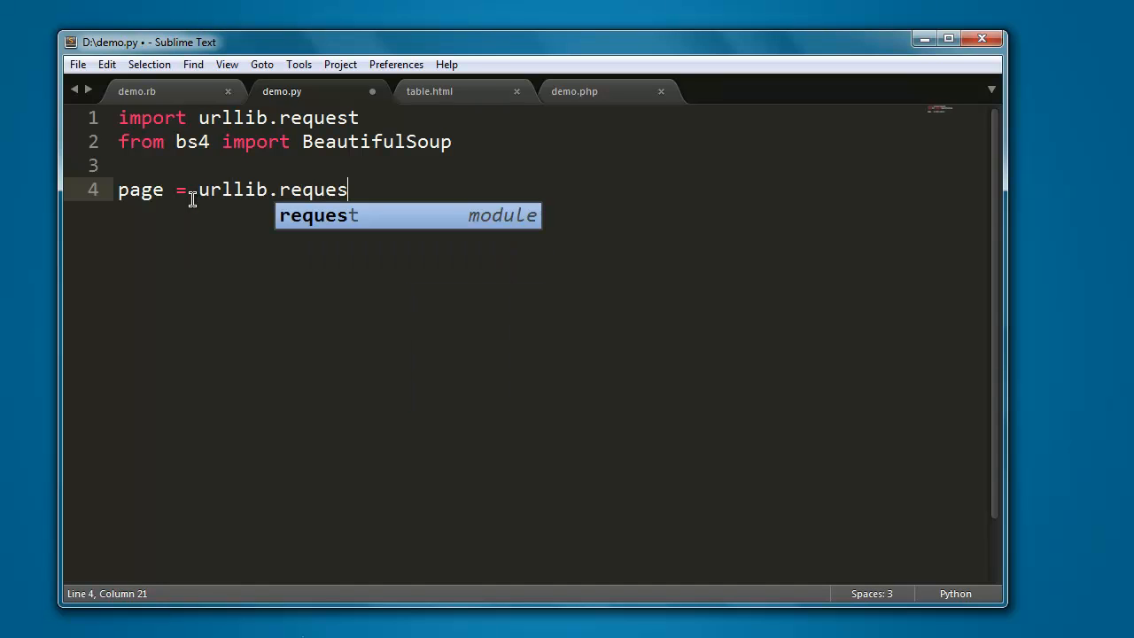
{"action": "type", "text": "t.urlopen"}
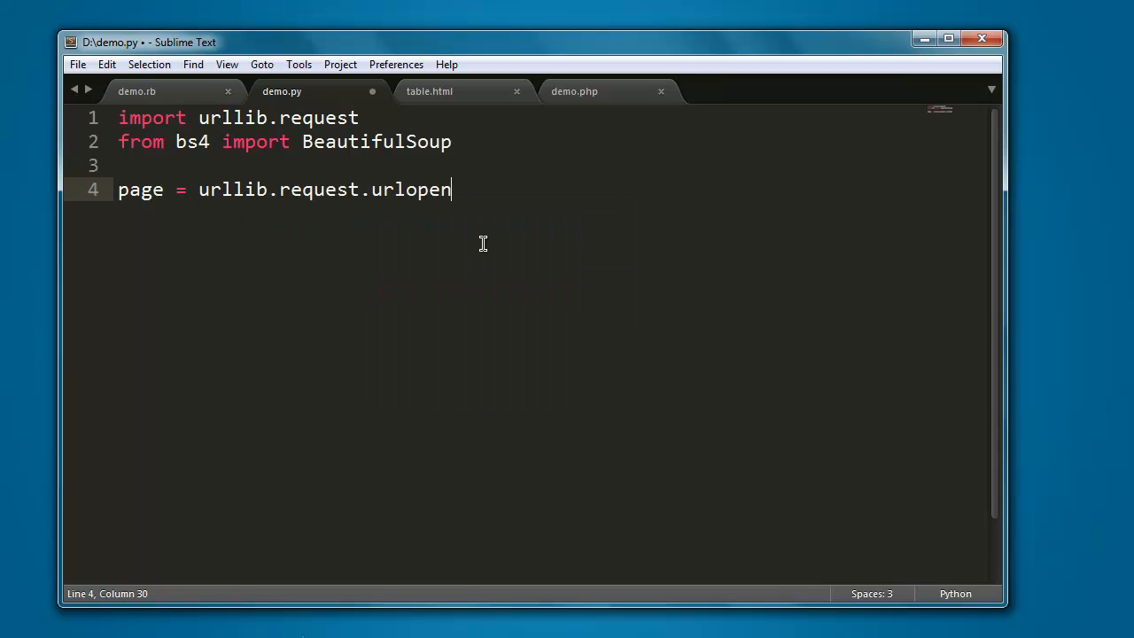
{"action": "type", "text": "('"}
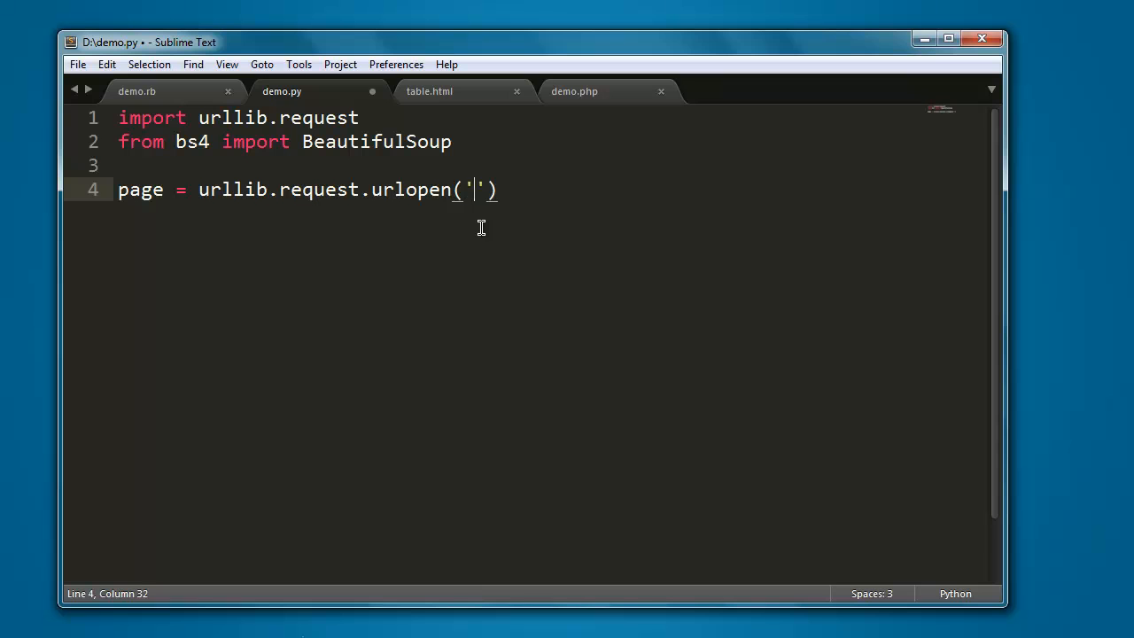
{"action": "type", "text": "http://e"}
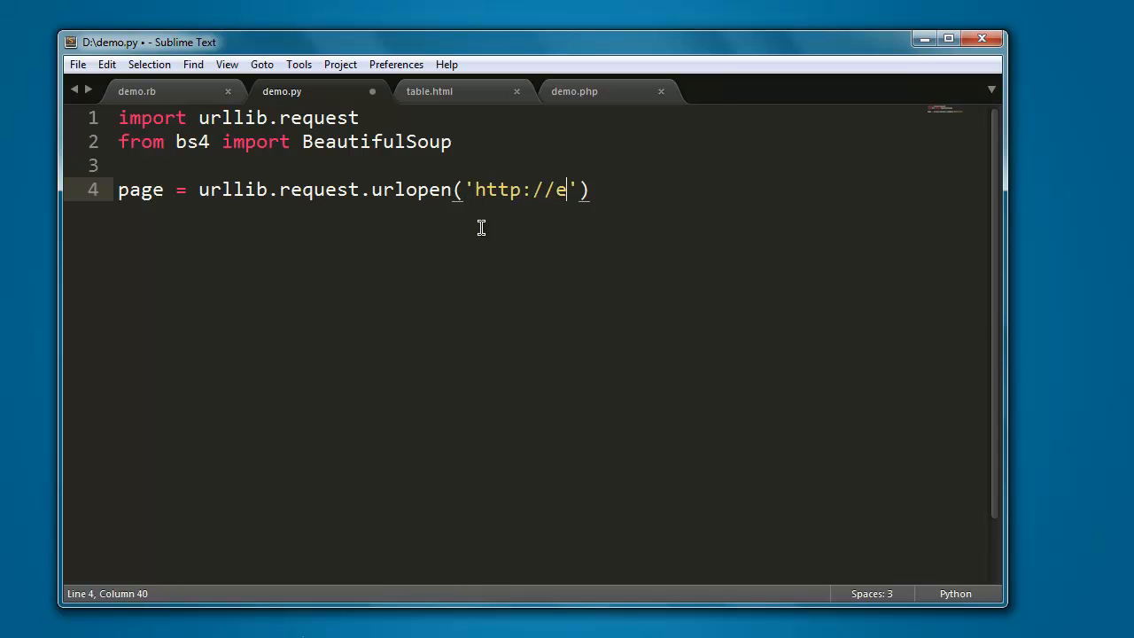
{"action": "type", "text": "n.wikipedia."}
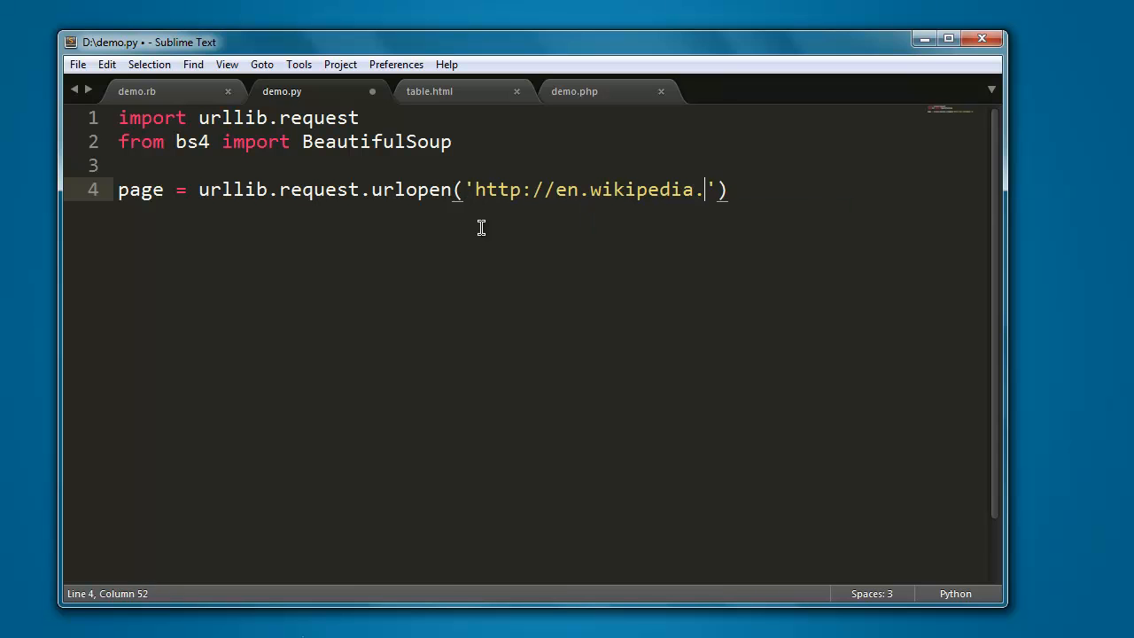
{"action": "type", "text": "org"}
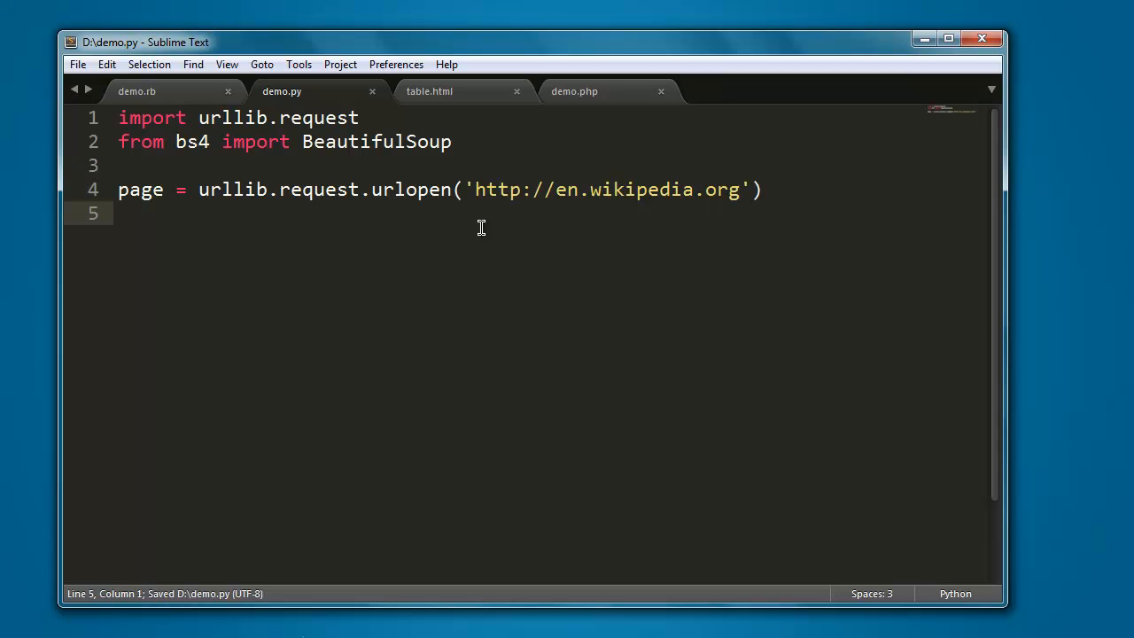
{"action": "type", "text": "htm"}
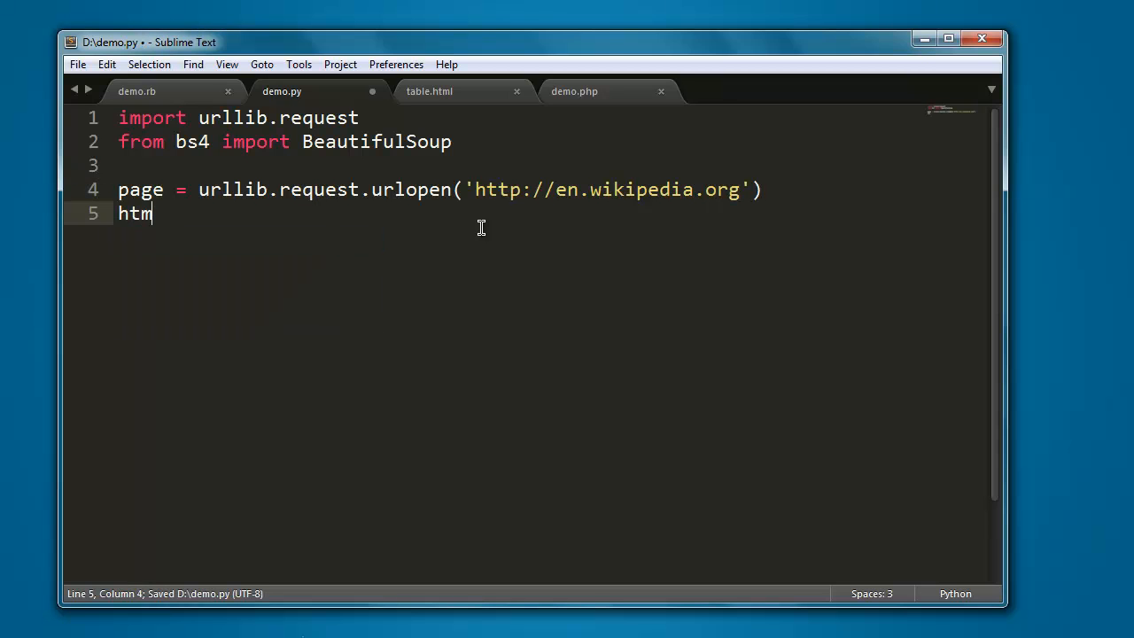
Complete html = BeautifulSoup(page.read(),"html.parser"), save, and start a new line.
{"action": "type", "text": "l ="}
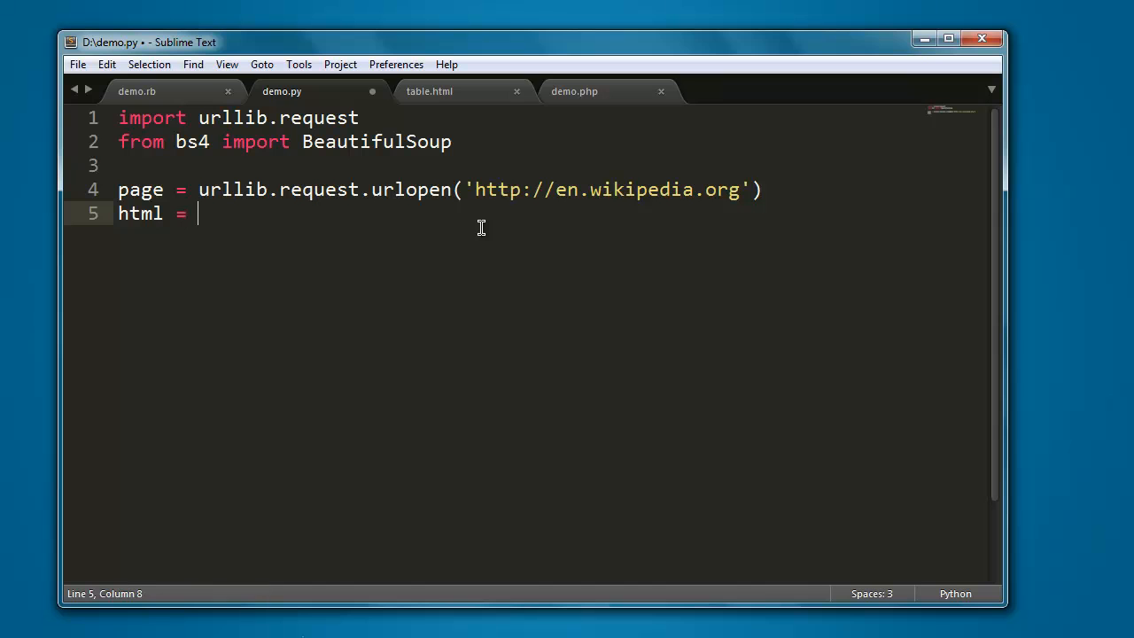
{"action": "type", "text": "BeautifulSoup"}
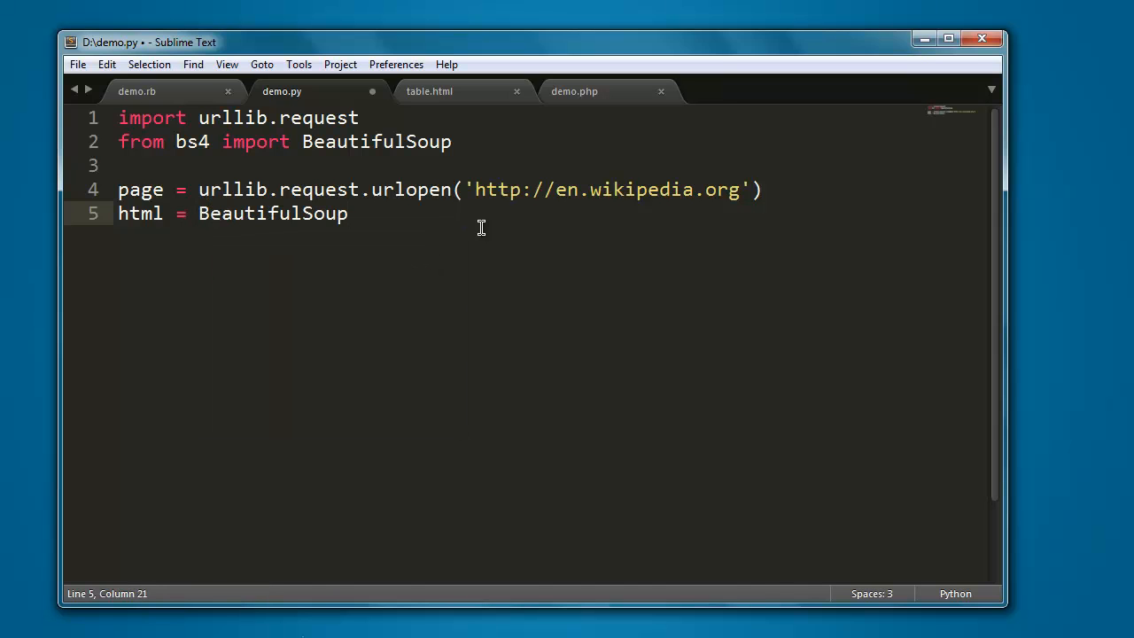
{"action": "type", "text": "(paage.rea"}
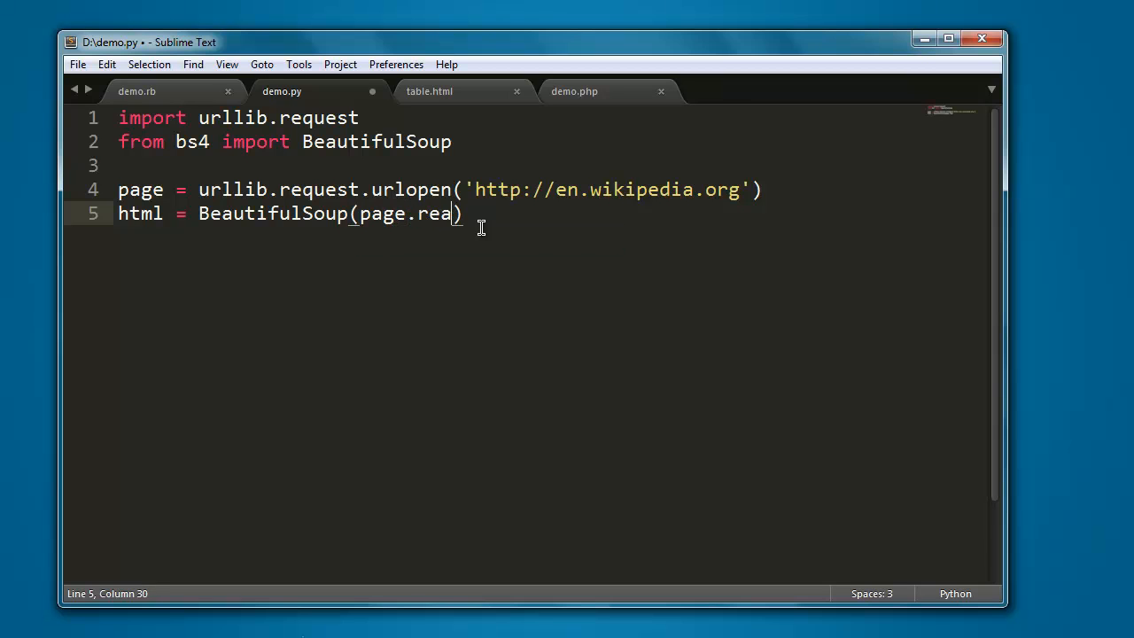
{"action": "type", "text": "d()"}
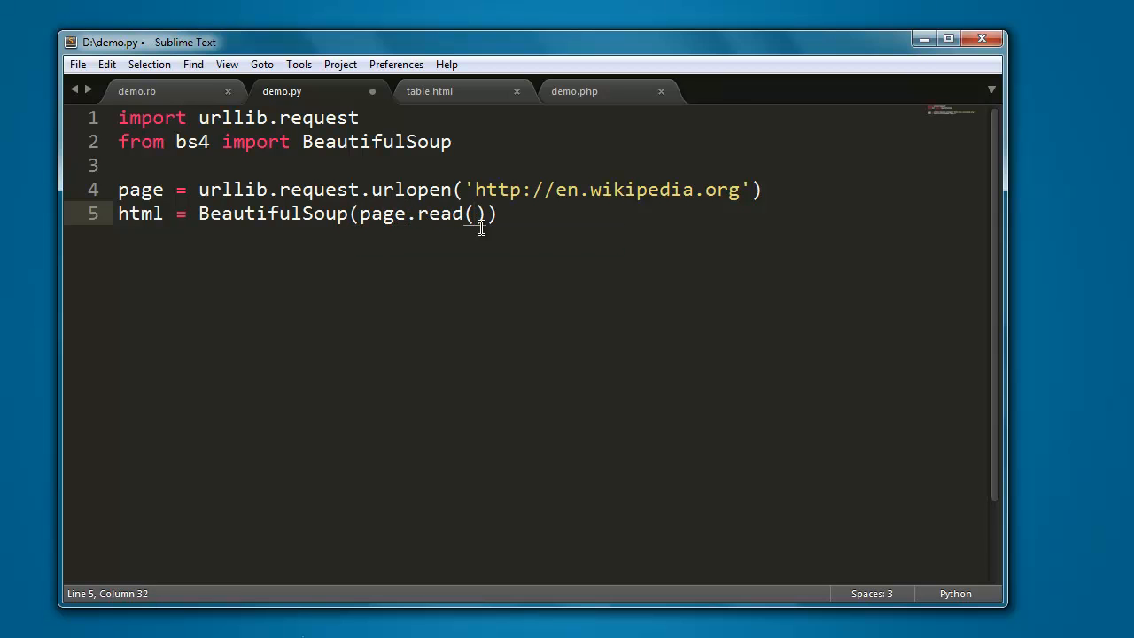
{"action": "type", "text": ",\"\""}
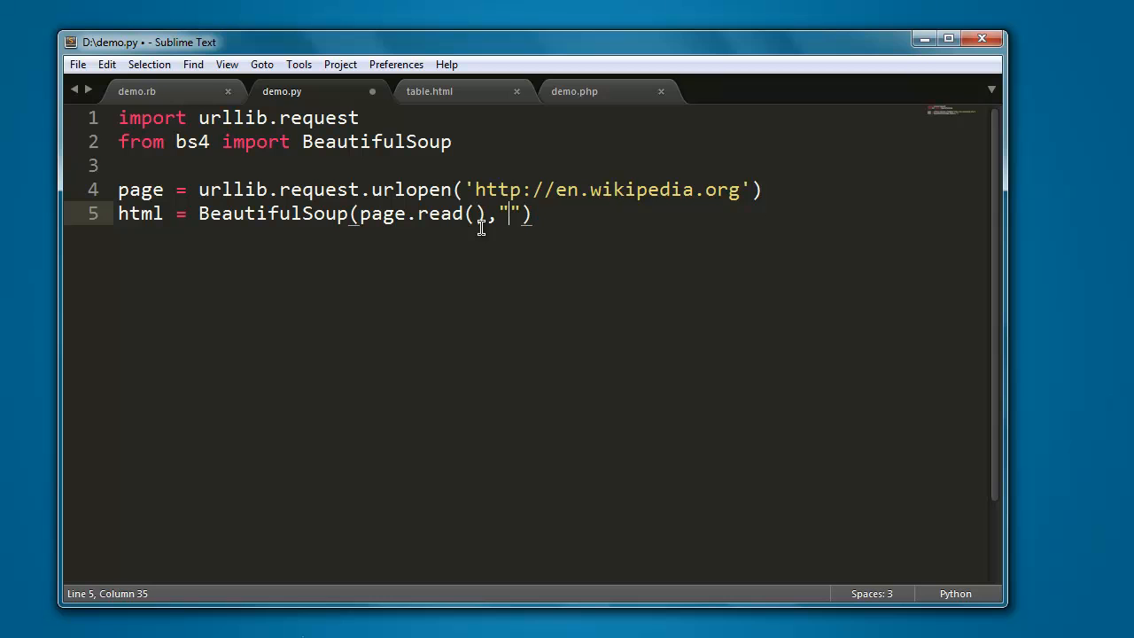
{"action": "type", "text": "html.parser"}
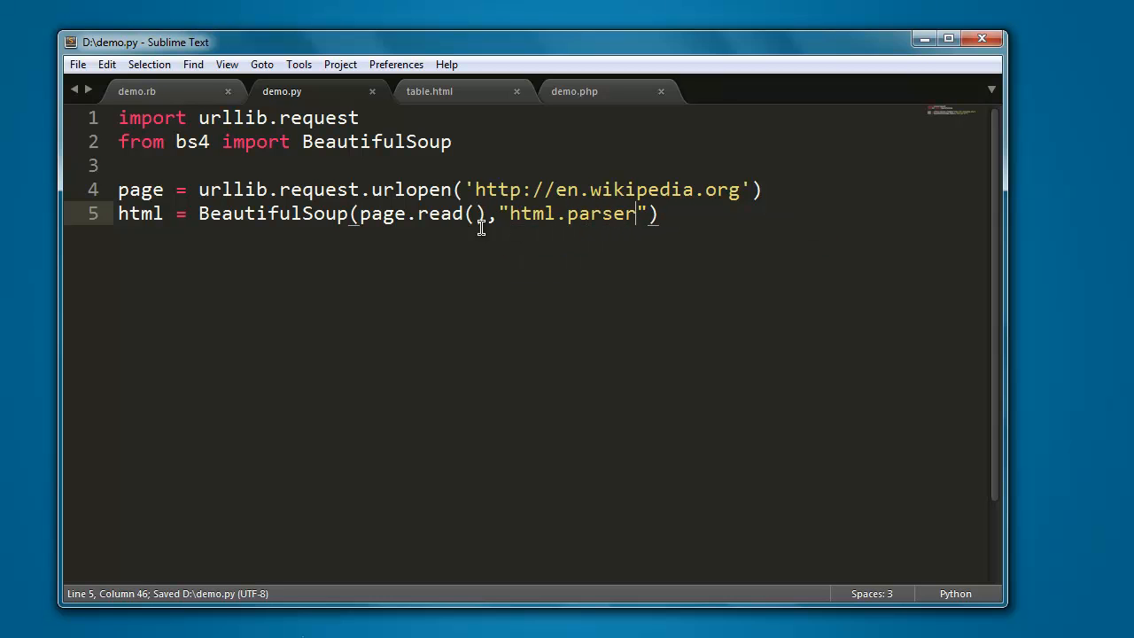
{"action": "key", "text": "Return"}
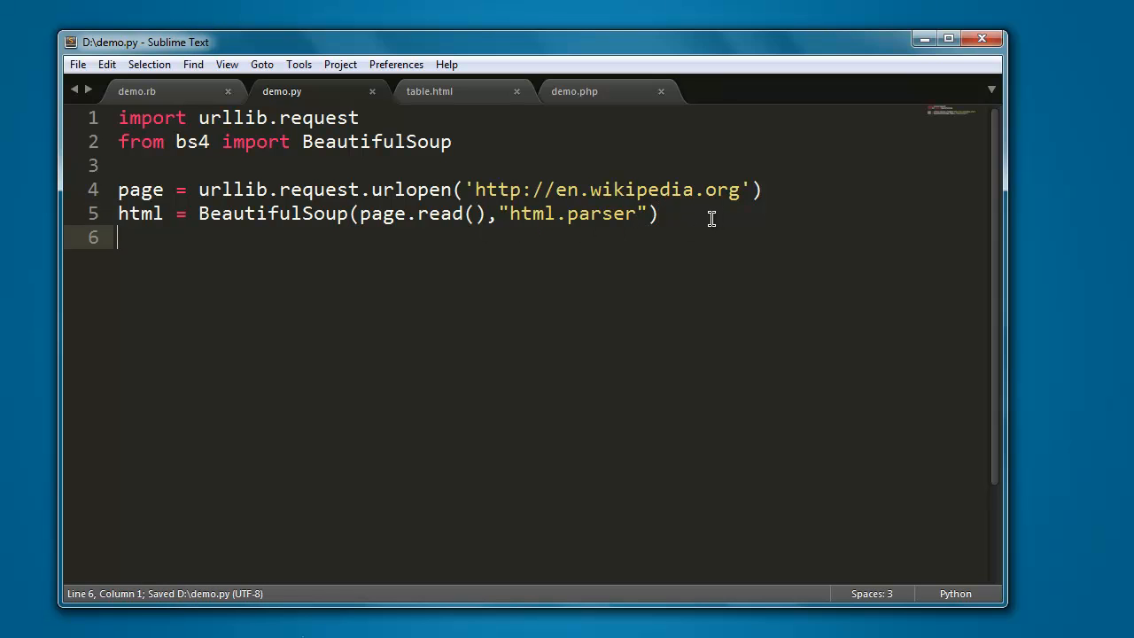
Add print(html.title.string) as the last line and save demo.py with Ctrl+S.
{"action": "type", "text": "print"}
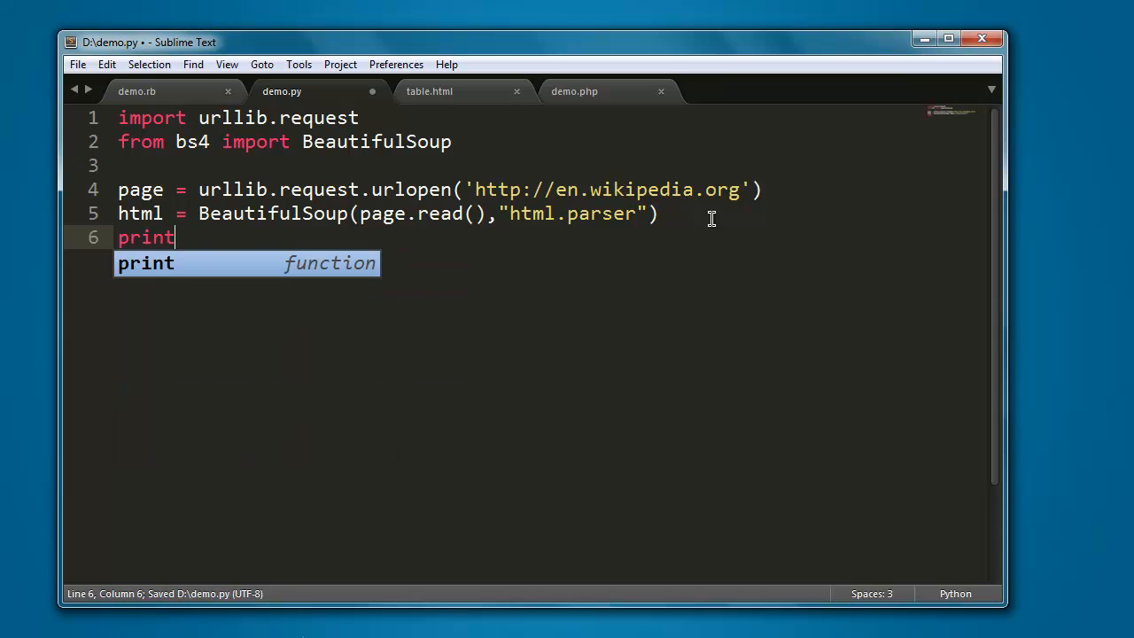
{"action": "type", "text": "(ht"}
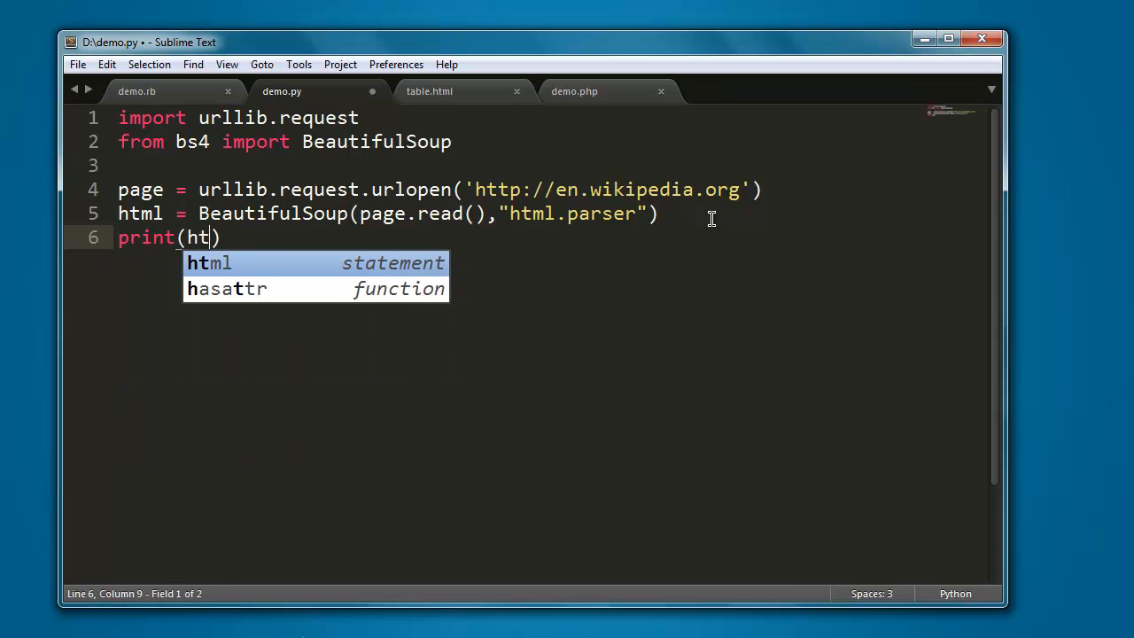
{"action": "type", "text": "ml.title."}
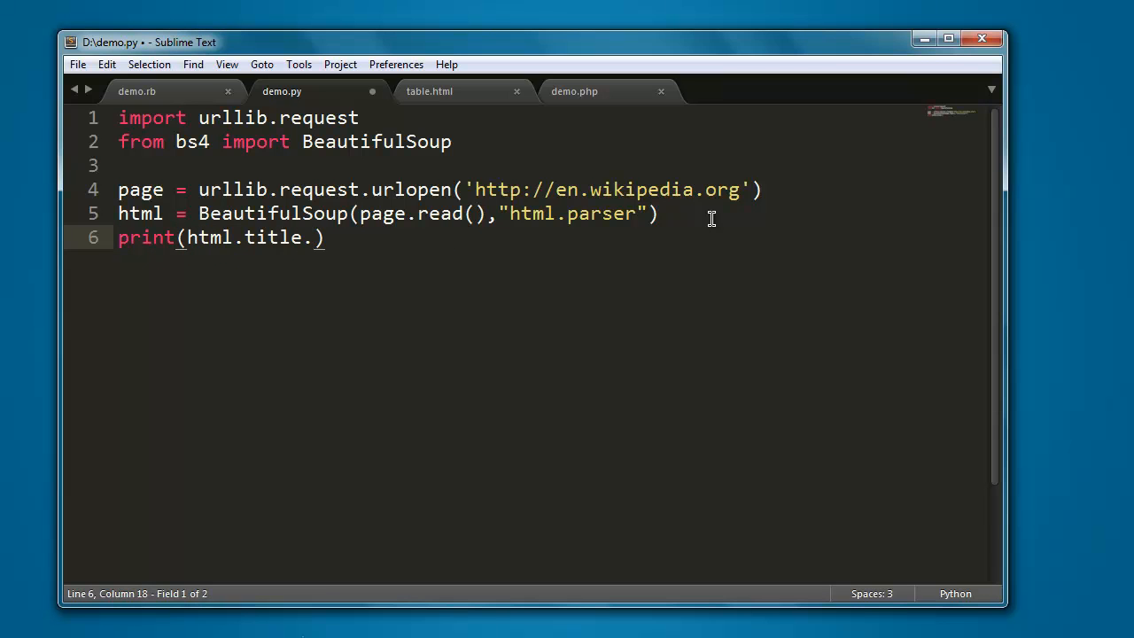
{"action": "type", "text": "string"}
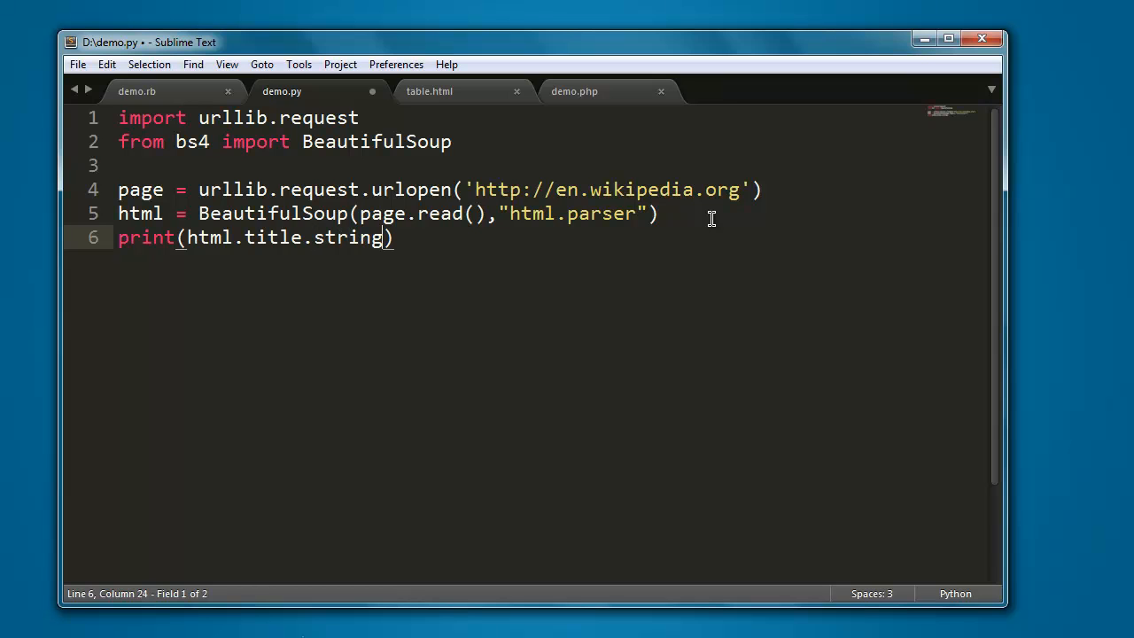
{"action": "key", "text": "ctrl+s"}
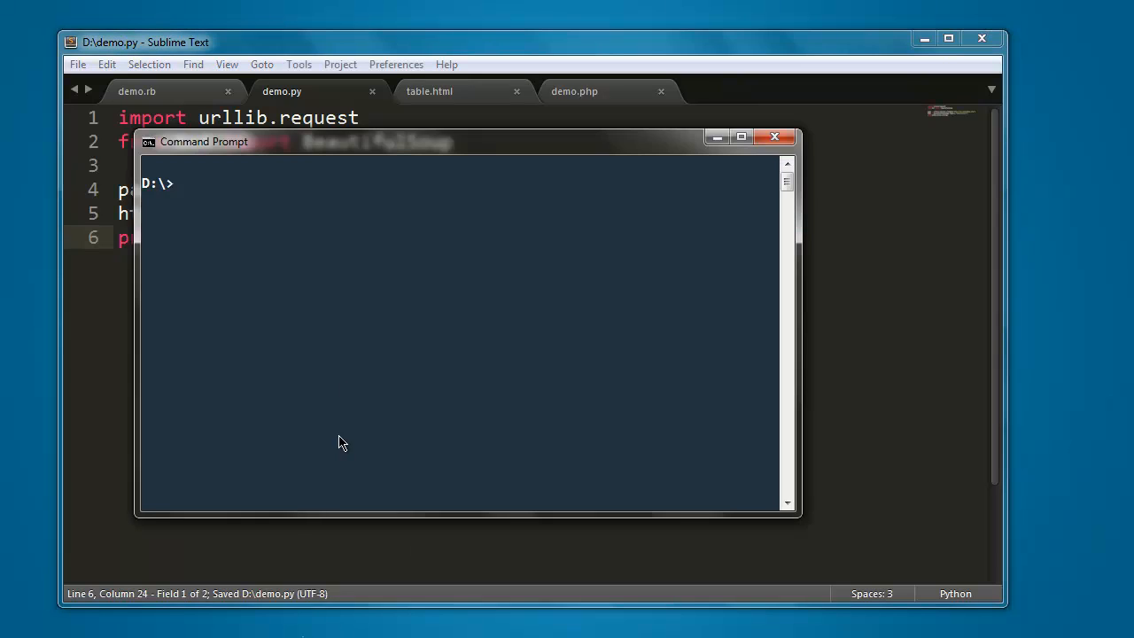
Focus Command Prompt to run python demo.py and print 'Wikipedia, the free encyclopedia'.
{"action": "left_click", "coordinate": [772, 136]}
{"action": "type", "text": "python demo.py"}
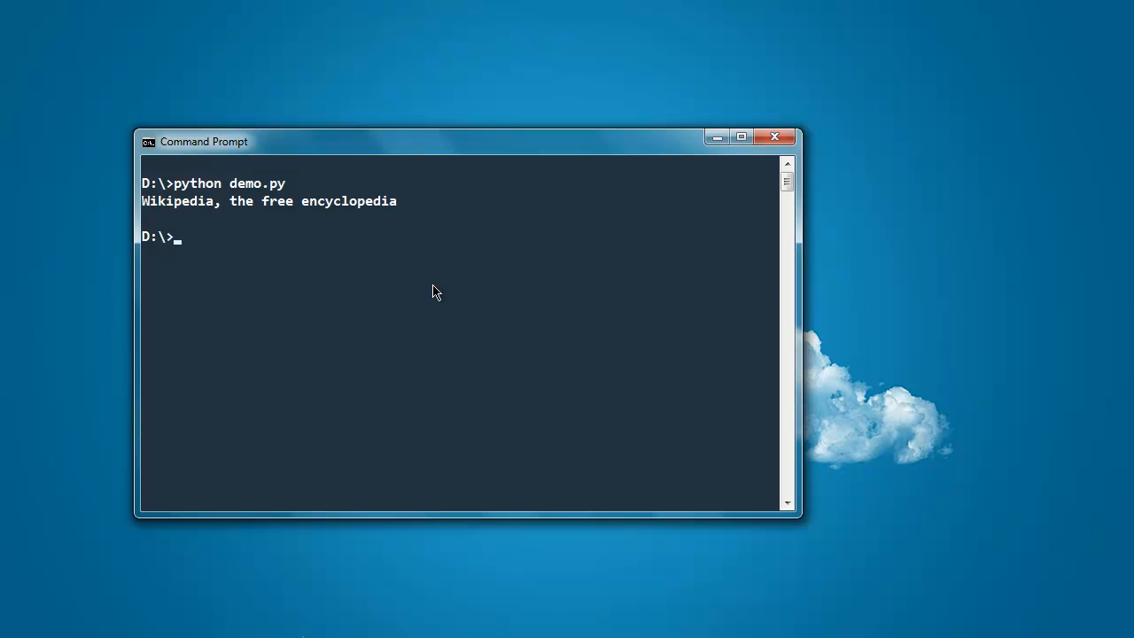
{"action": "mouse_move", "coordinate": [157, 220]}
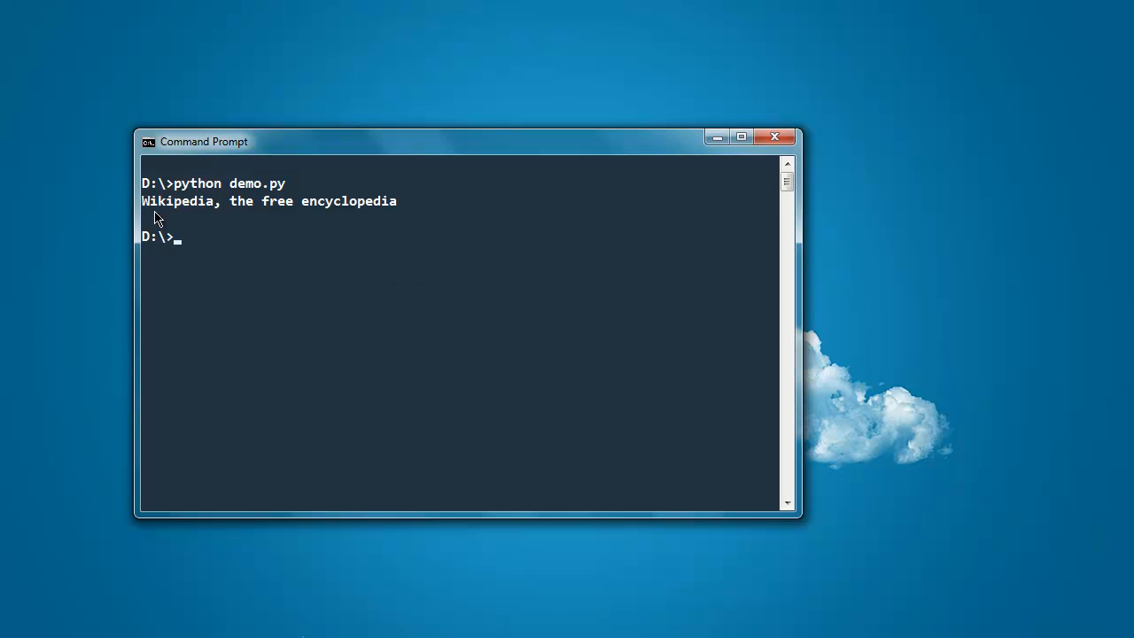
{"action": "mouse_move", "coordinate": [308, 211]}
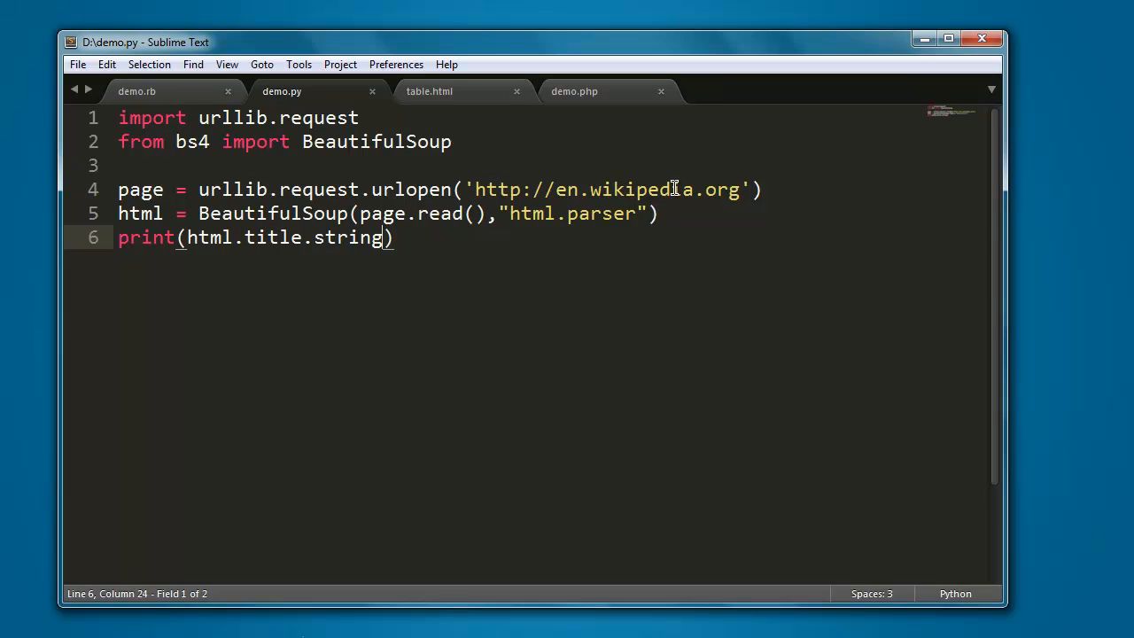
{"action": "mouse_move", "coordinate": [292, 631]}
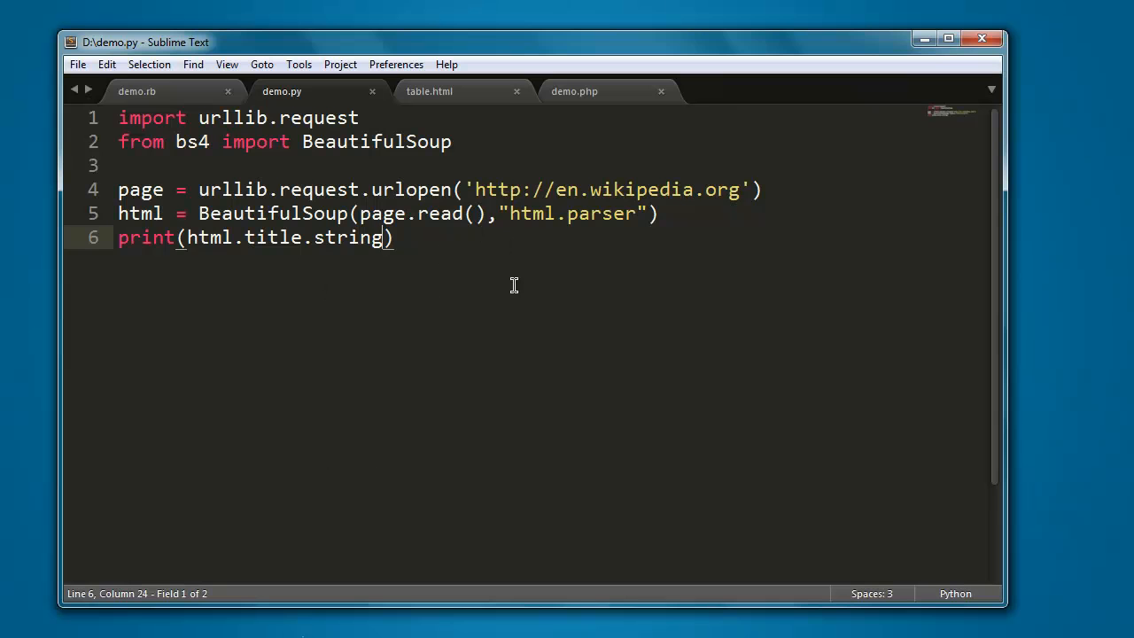
{"action": "mouse_move", "coordinate": [319, 258]}
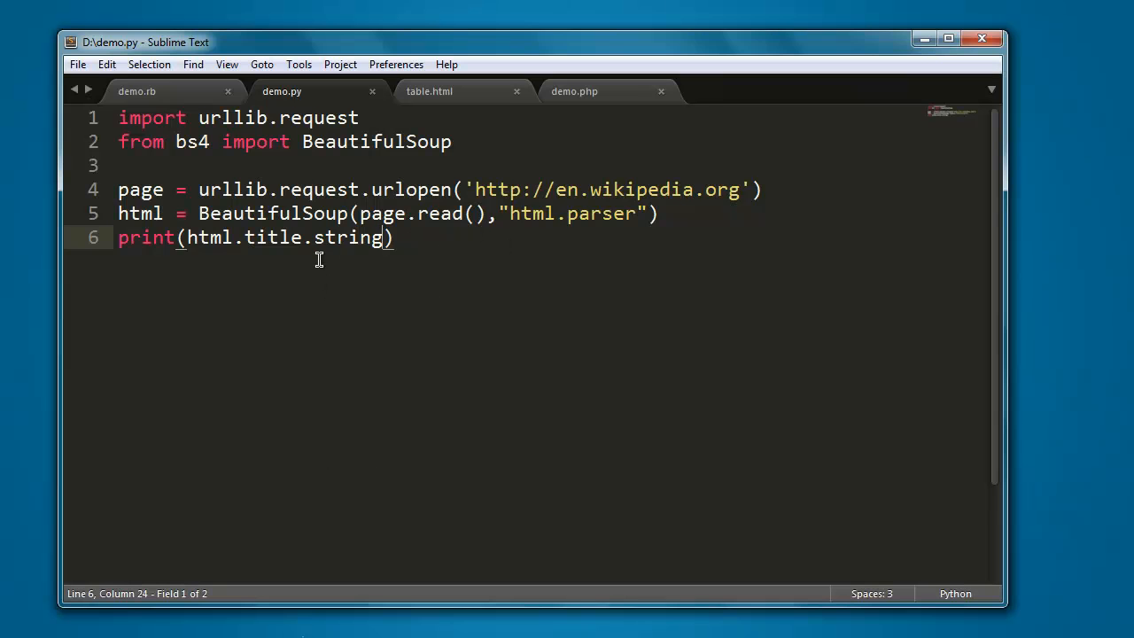
{"action": "mouse_move", "coordinate": [368, 308]}
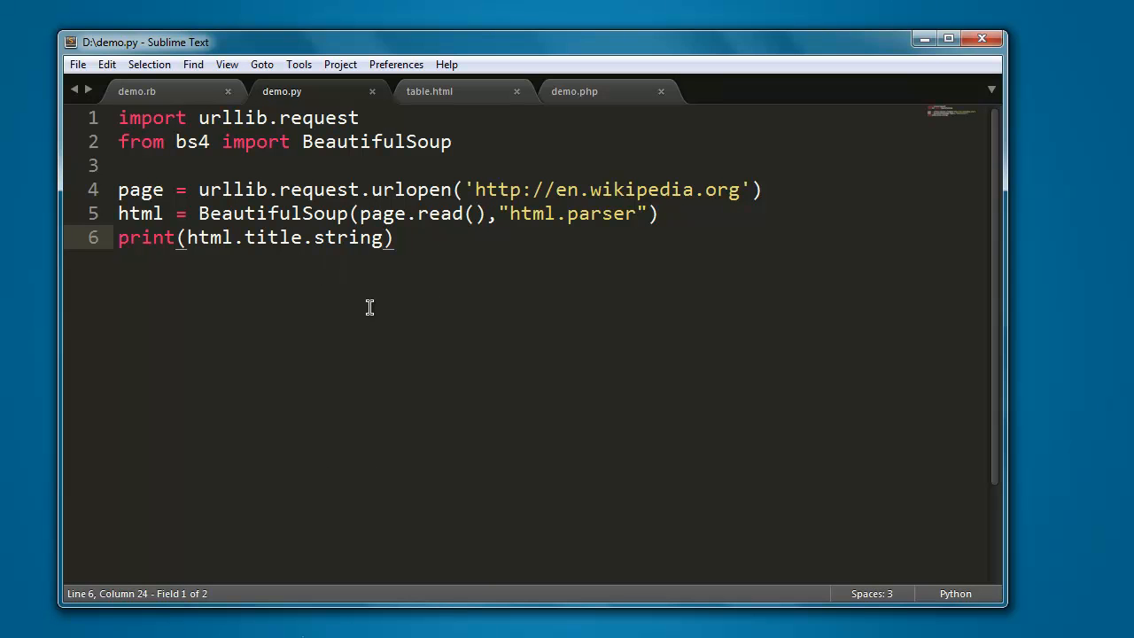
{"action": "mouse_move", "coordinate": [448, 333]}
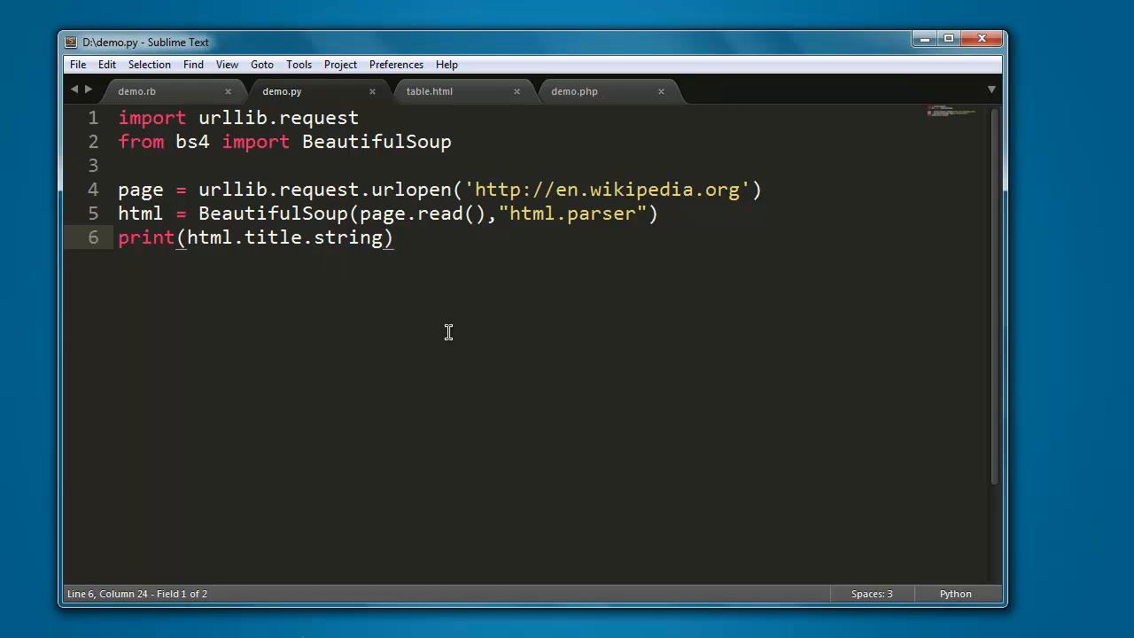